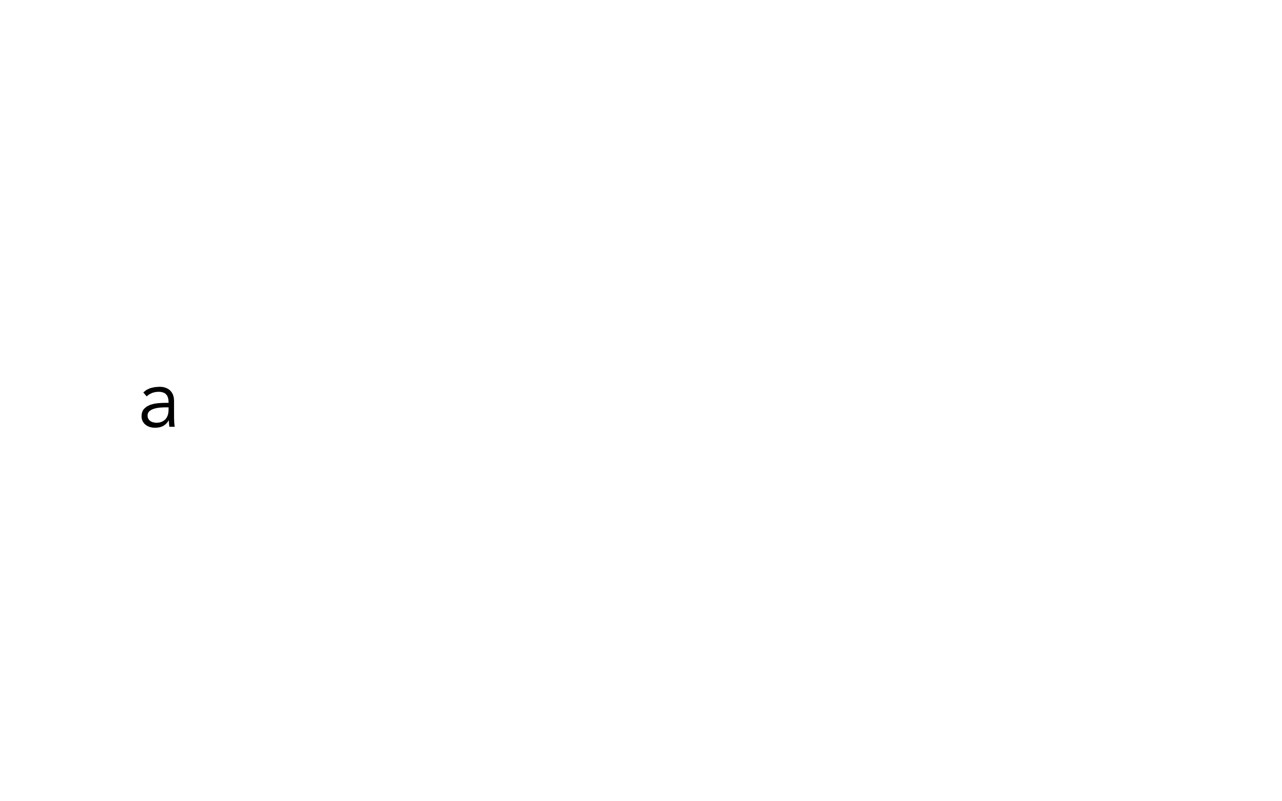
pyautogui.write('dvanced search st')
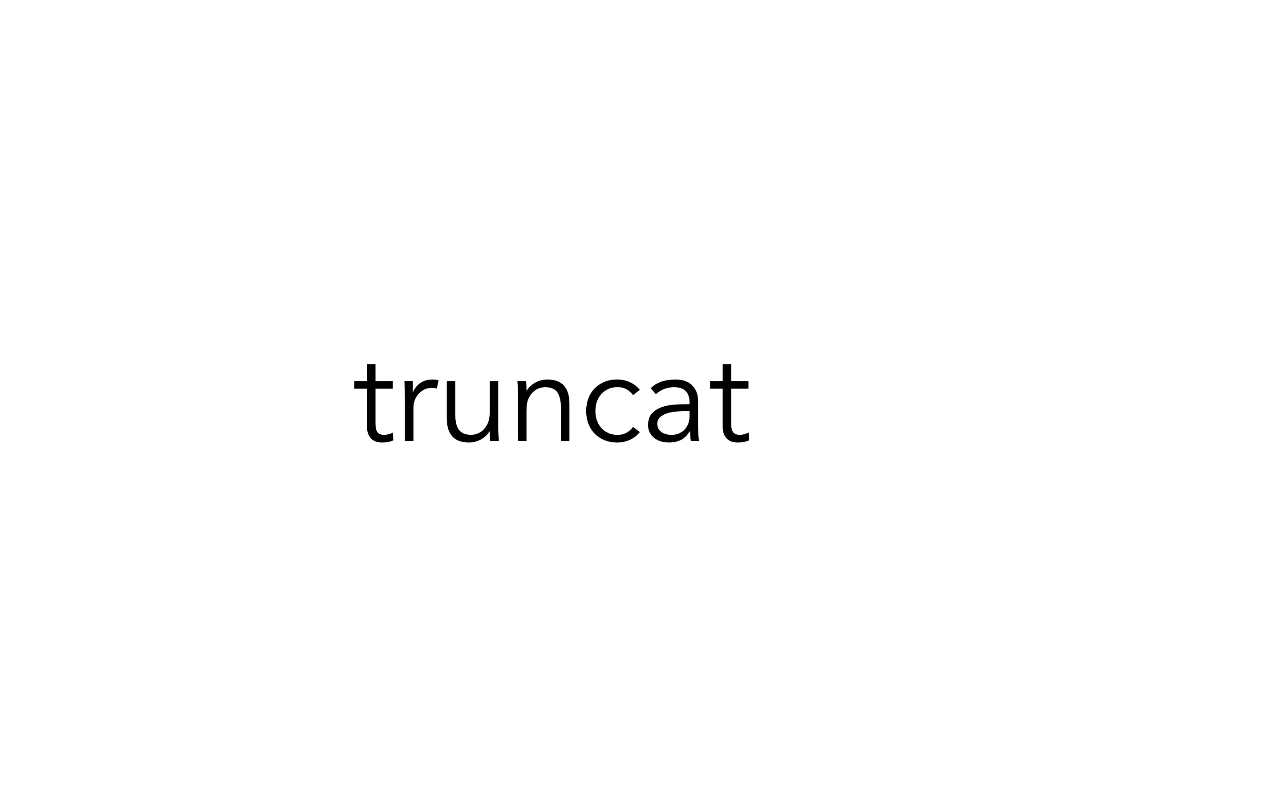
pyautogui.write('*')
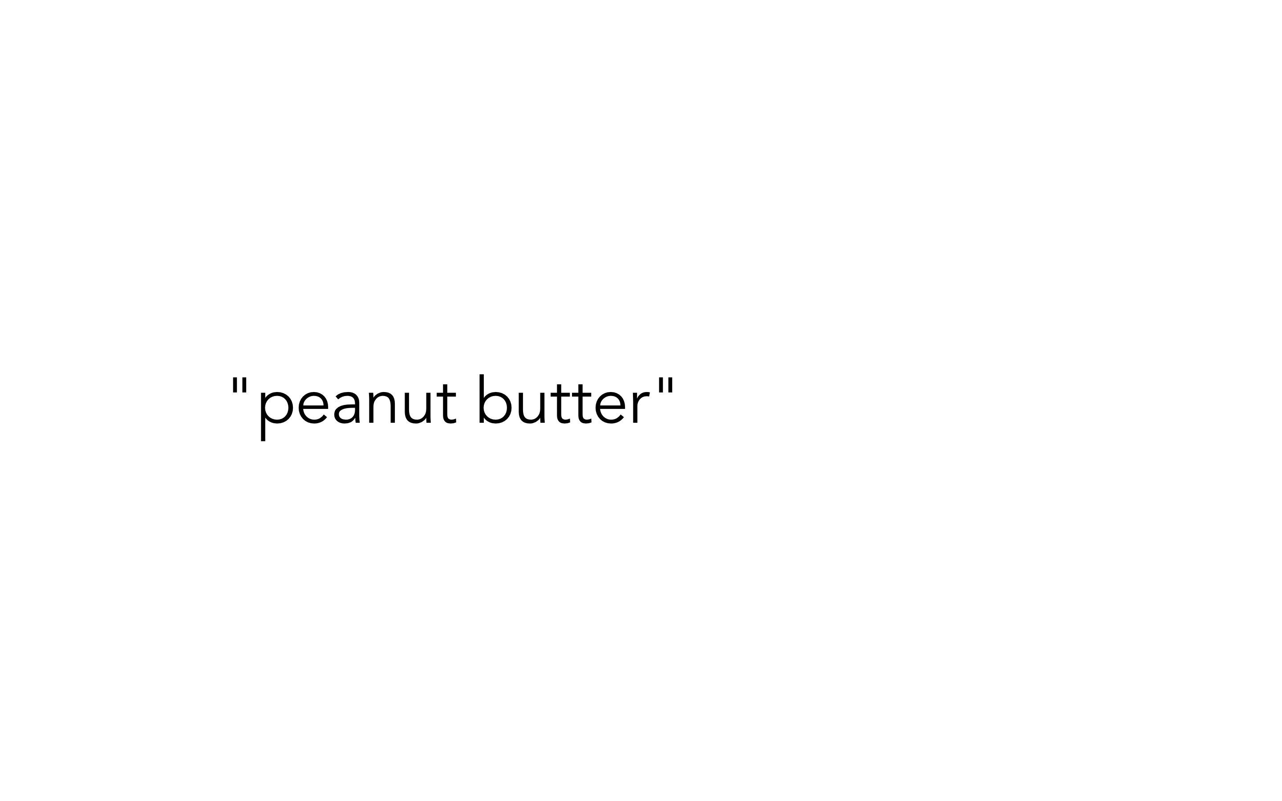
pyautogui.write('ADJ5')
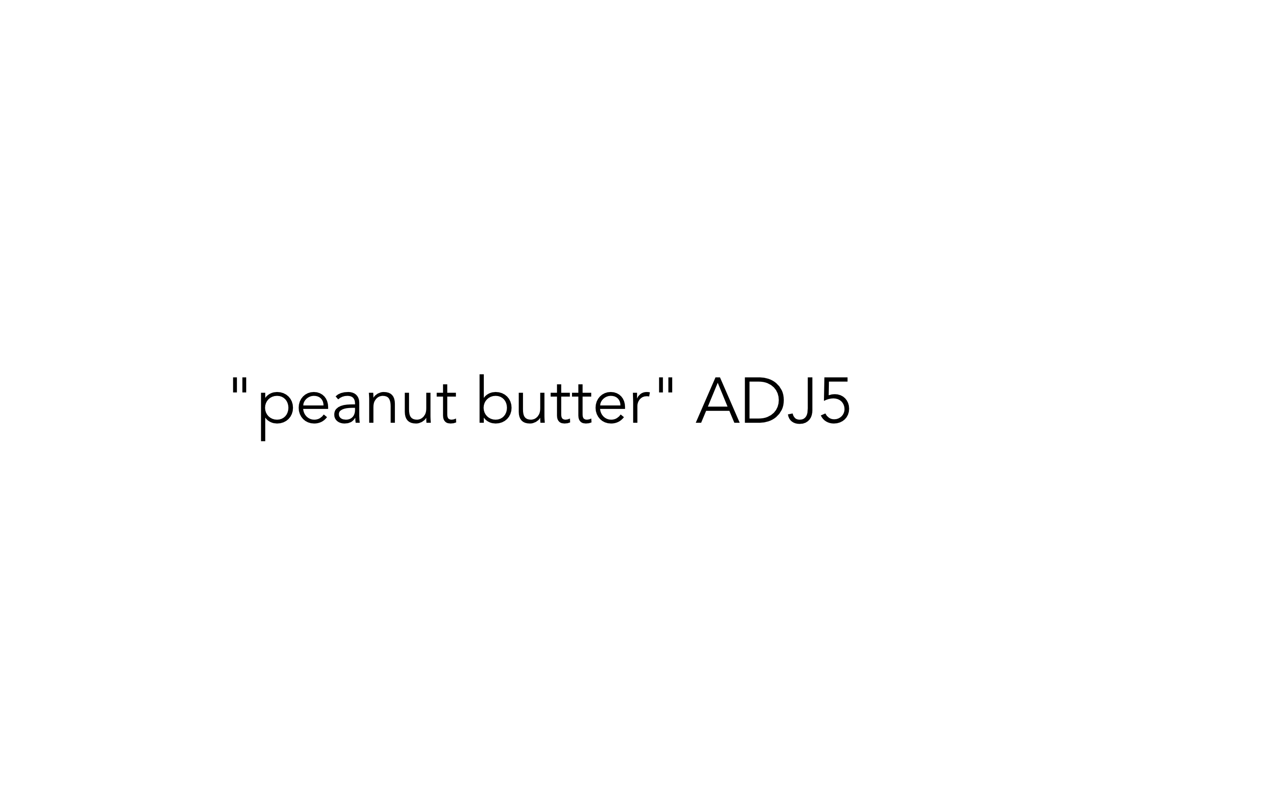
pyautogui.write('jelly')
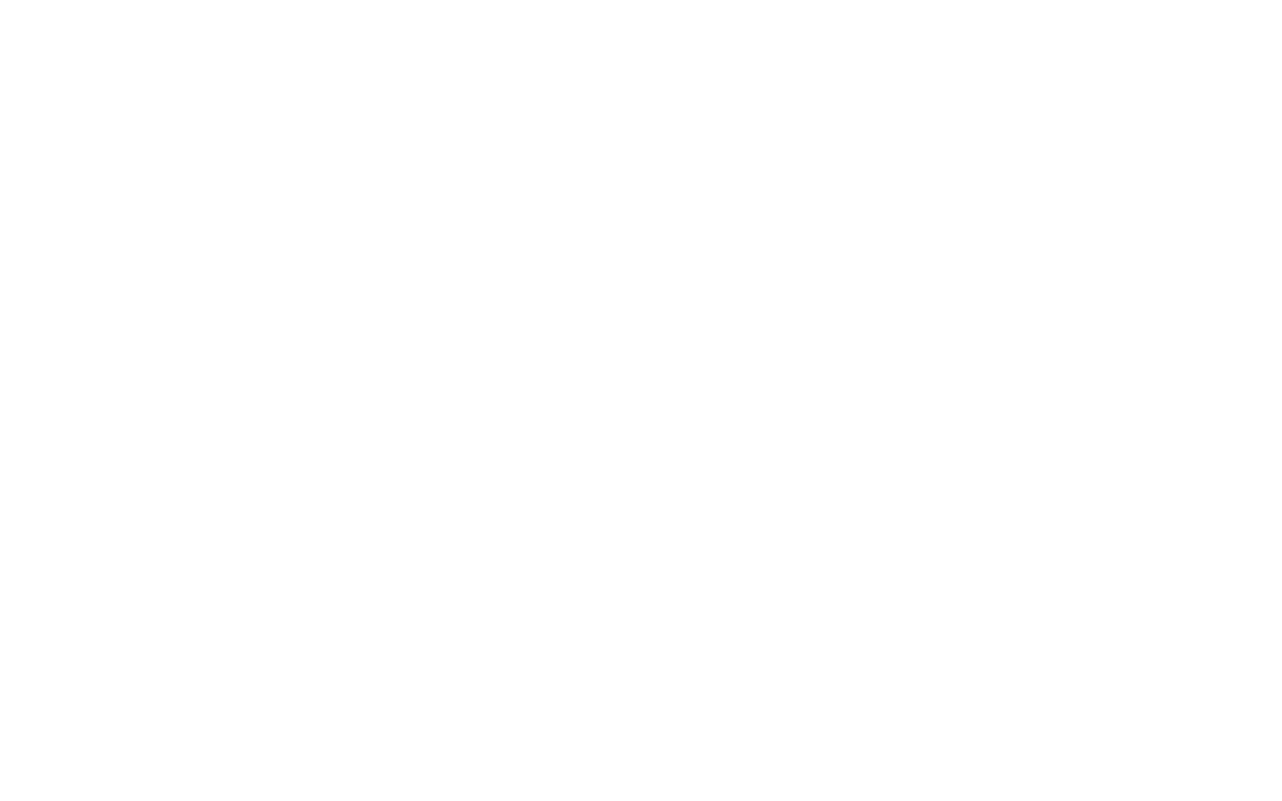
pyautogui.write('"peanut butter" AND (crunchy OR smooth) AND (jelly OR jam OR conserve) AND ((strawberr* OR raspberr*) NOT apricot) AND sandwich*')
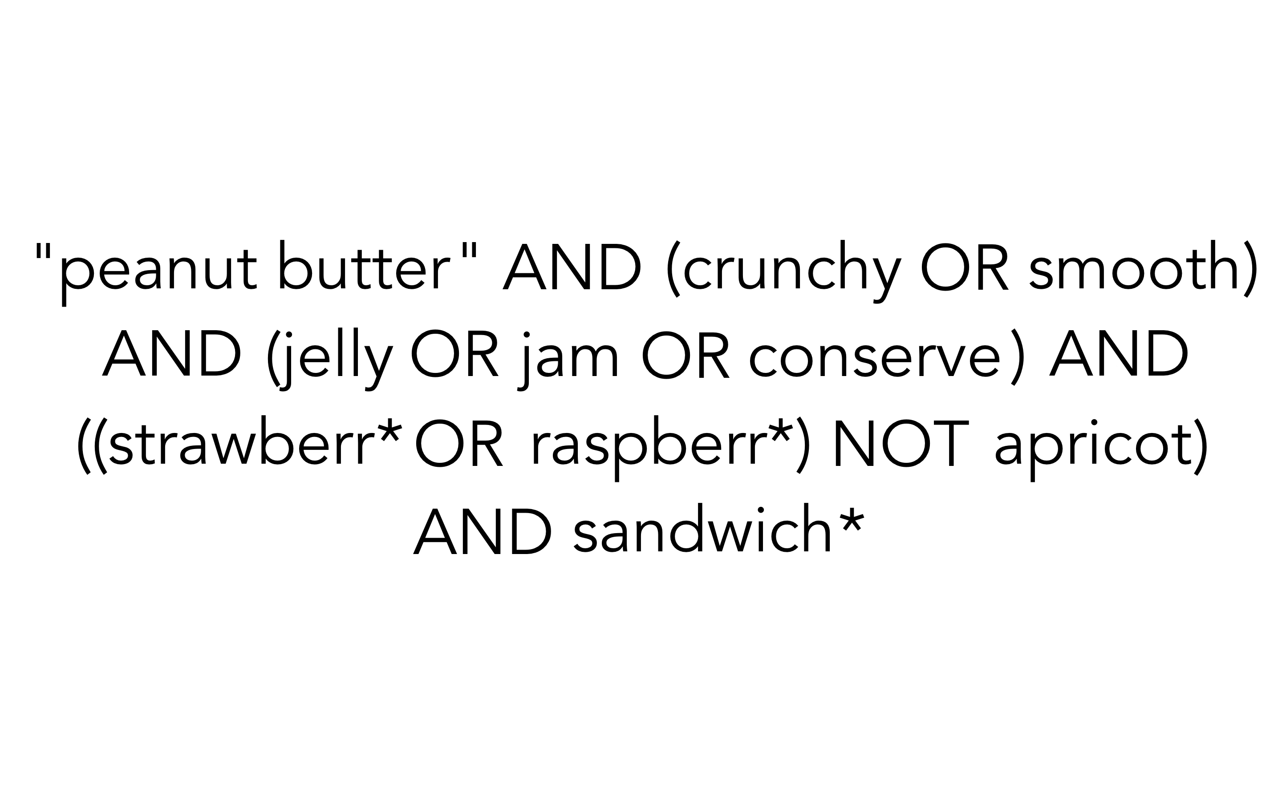